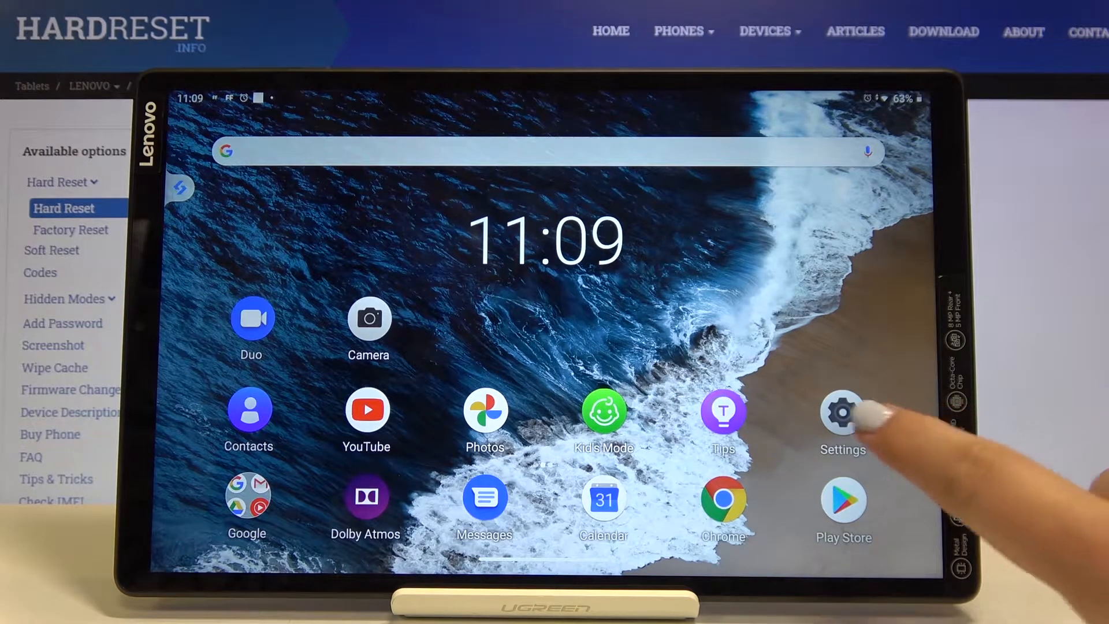
Step: Go from the home screen into Settings and reach the Users & accounts page
{"action": "left_click", "coordinate": [842, 412]}
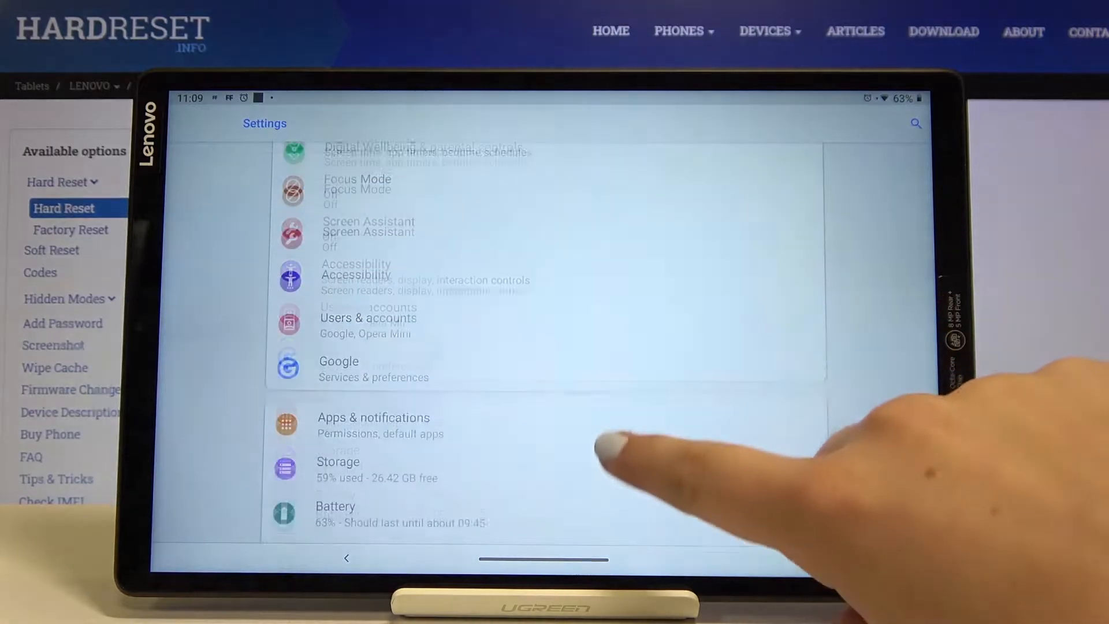
{"action": "left_click", "coordinate": [368, 318]}
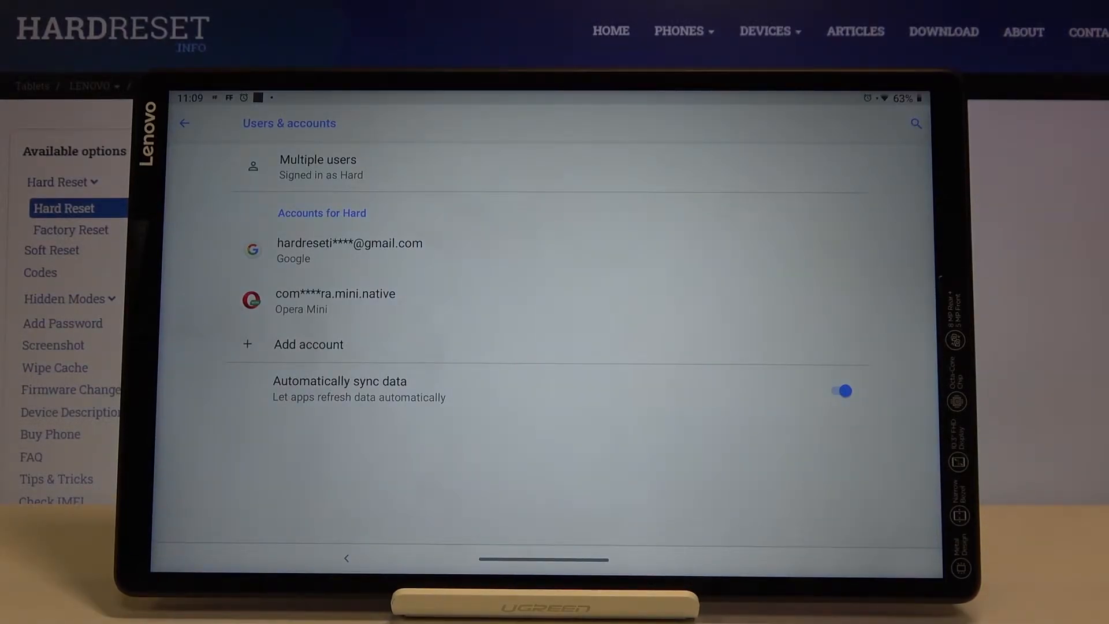
Step: Remove the Google account, accepting the device protection warning and confirming removal twice
{"action": "left_click", "coordinate": [349, 249]}
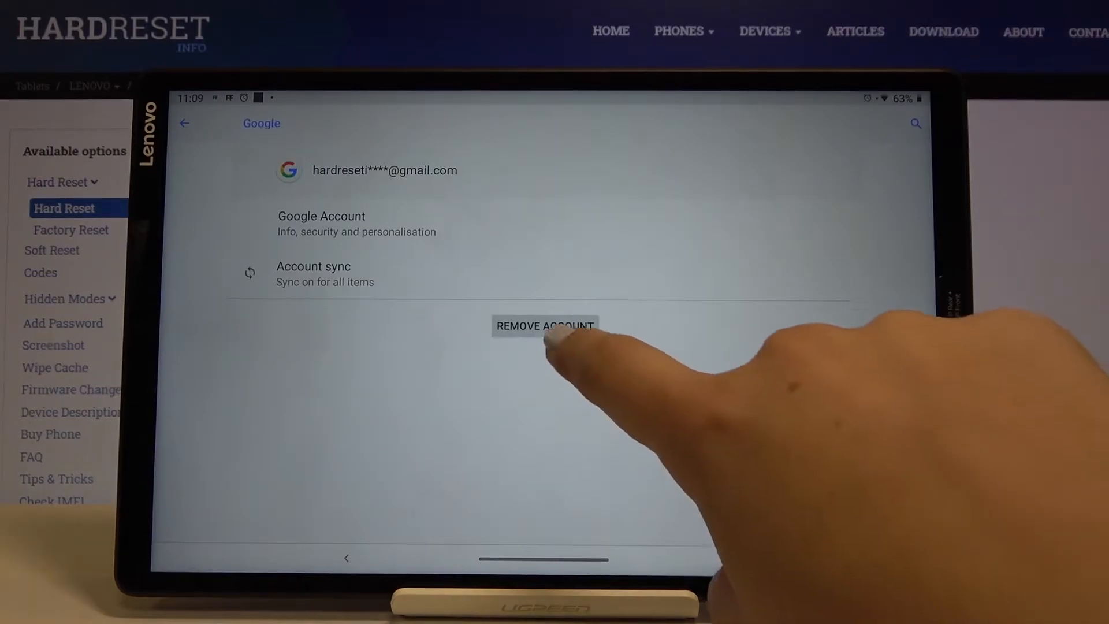
{"action": "left_click", "coordinate": [544, 326]}
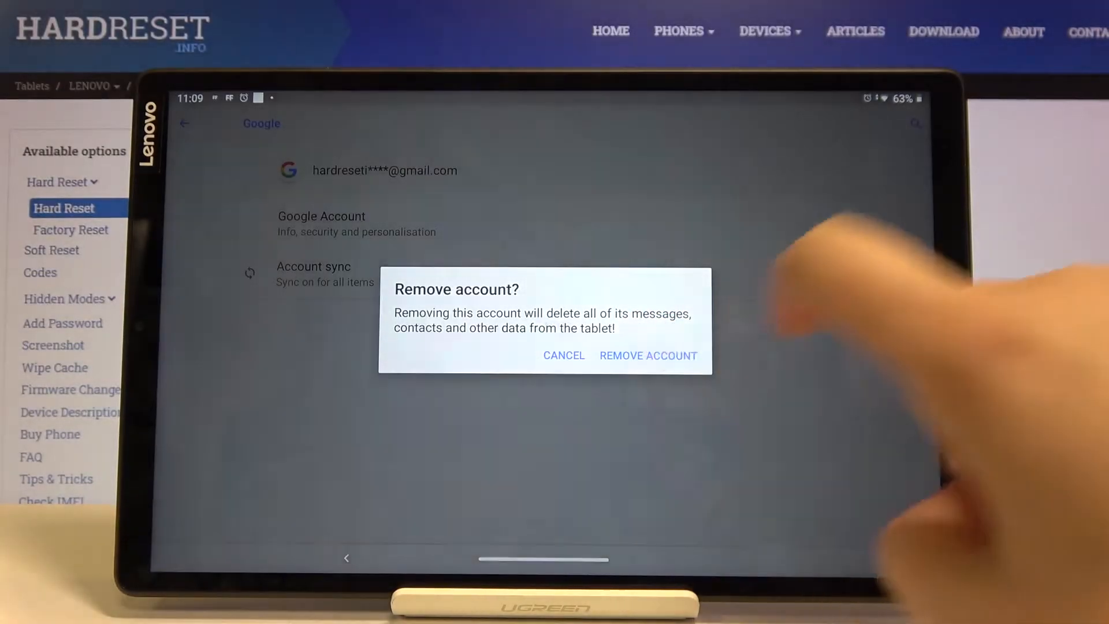
{"action": "left_click", "coordinate": [647, 356]}
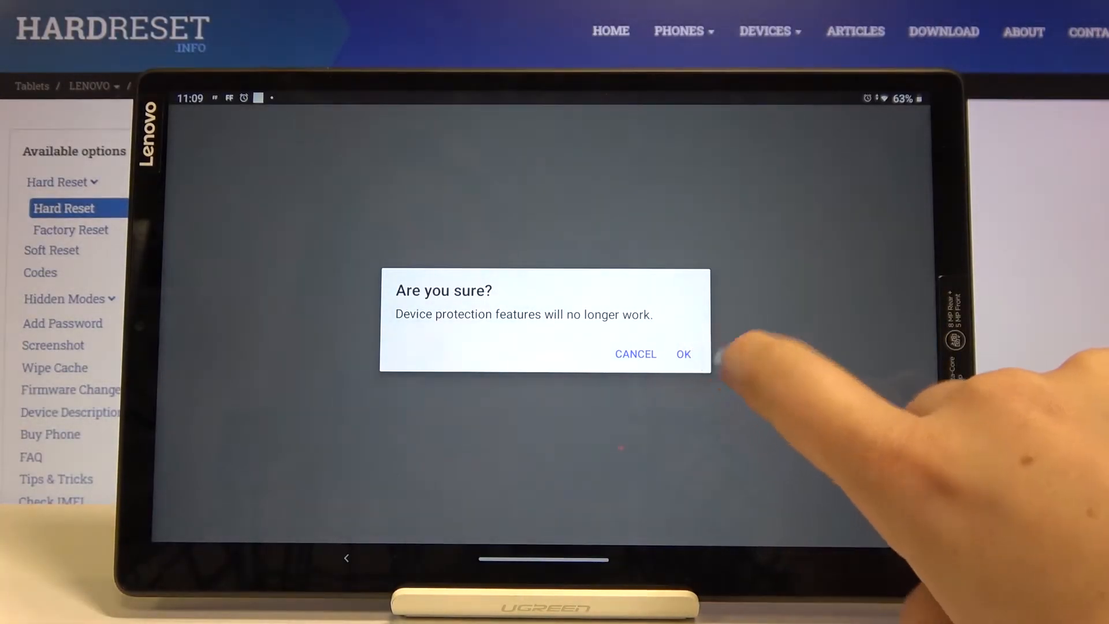
{"action": "left_click", "coordinate": [683, 354]}
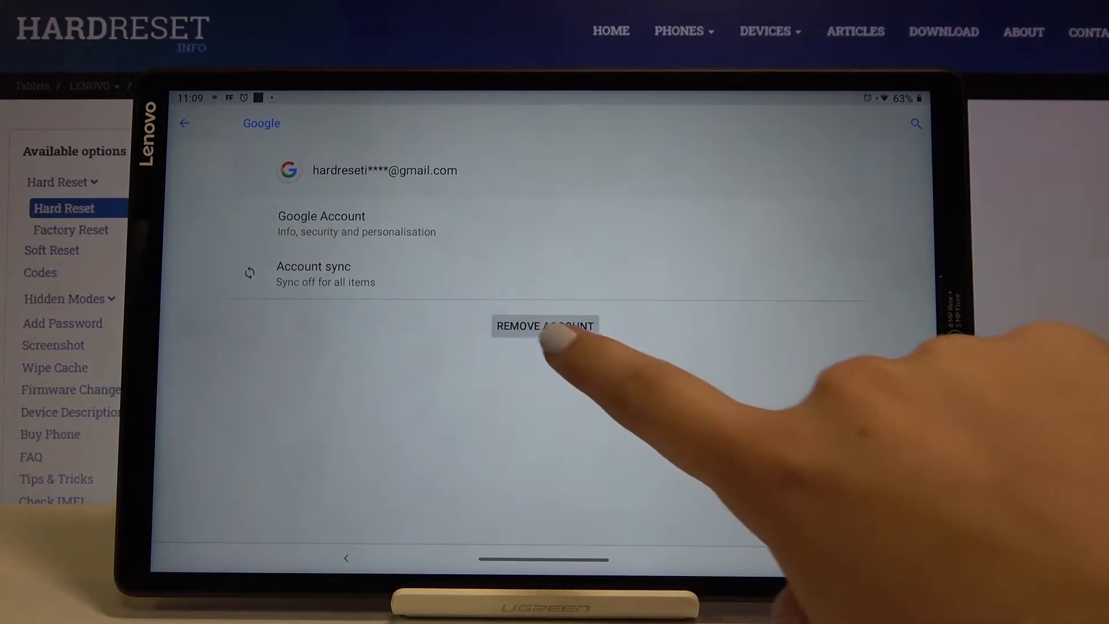
{"action": "left_click", "coordinate": [545, 326]}
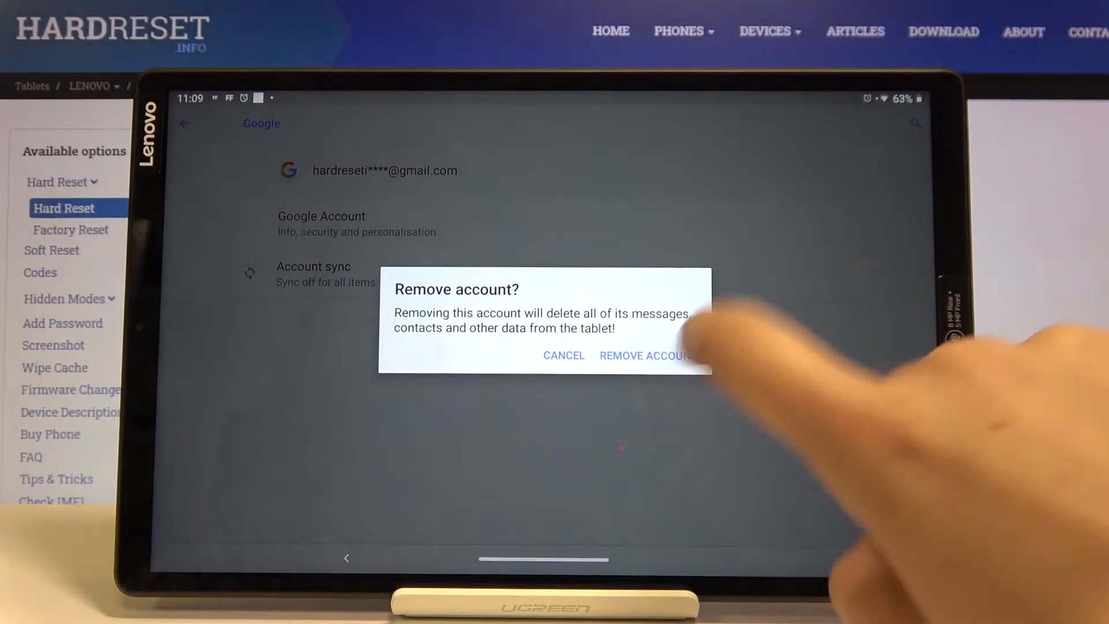
{"action": "left_click", "coordinate": [642, 355]}
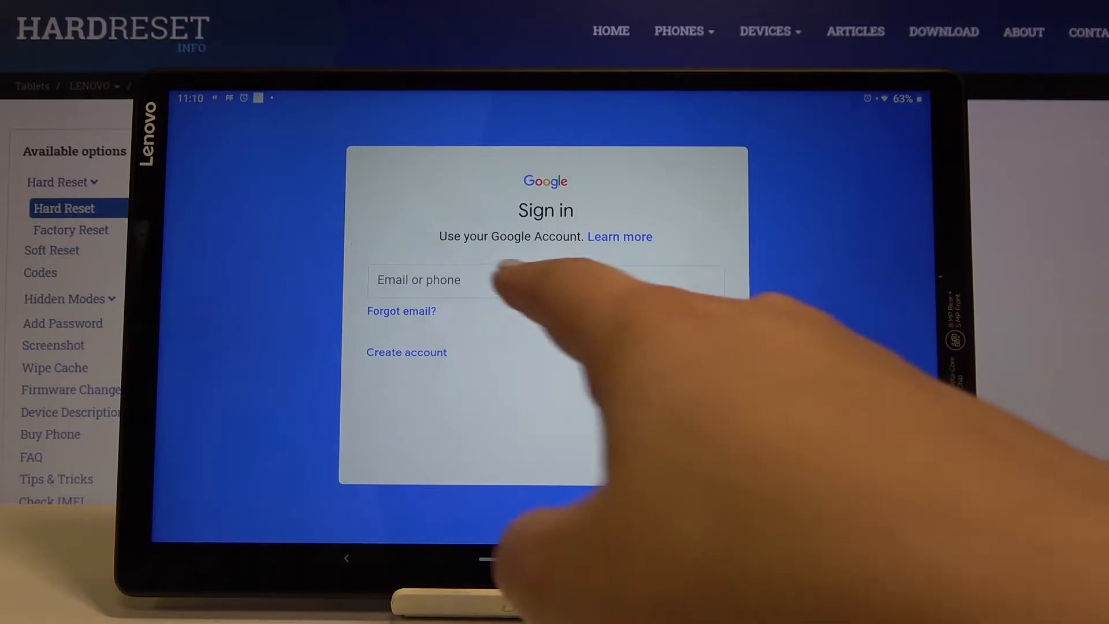
Step: Sign in with the 'hardr…' email suggestion and the account password, reaching the terms page
{"action": "left_click", "coordinate": [495, 279]}
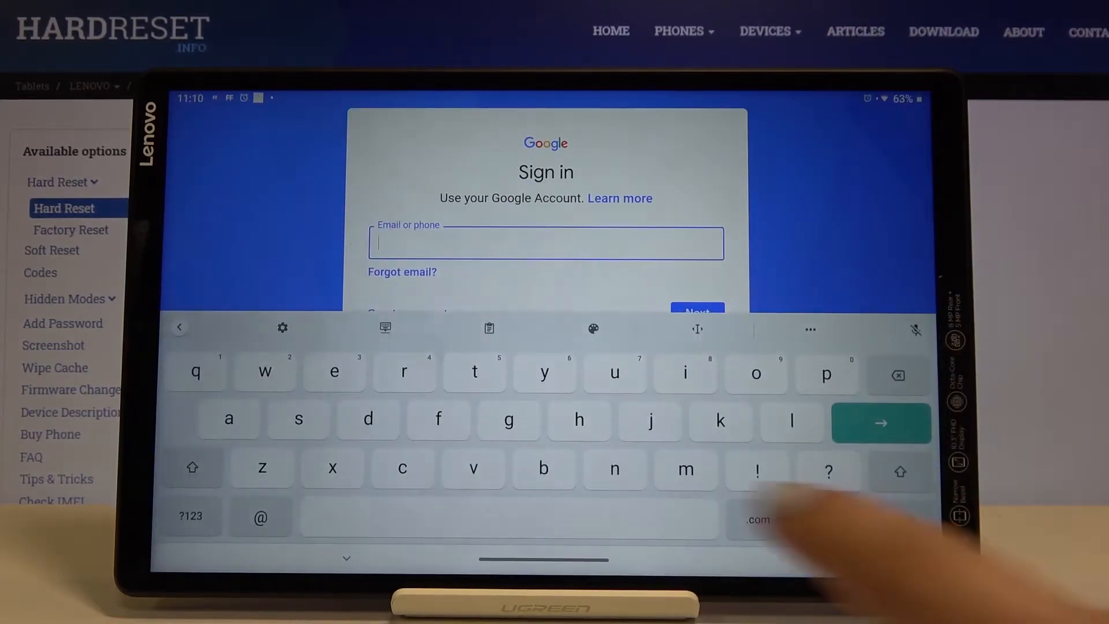
{"action": "type", "text": "hardr"}
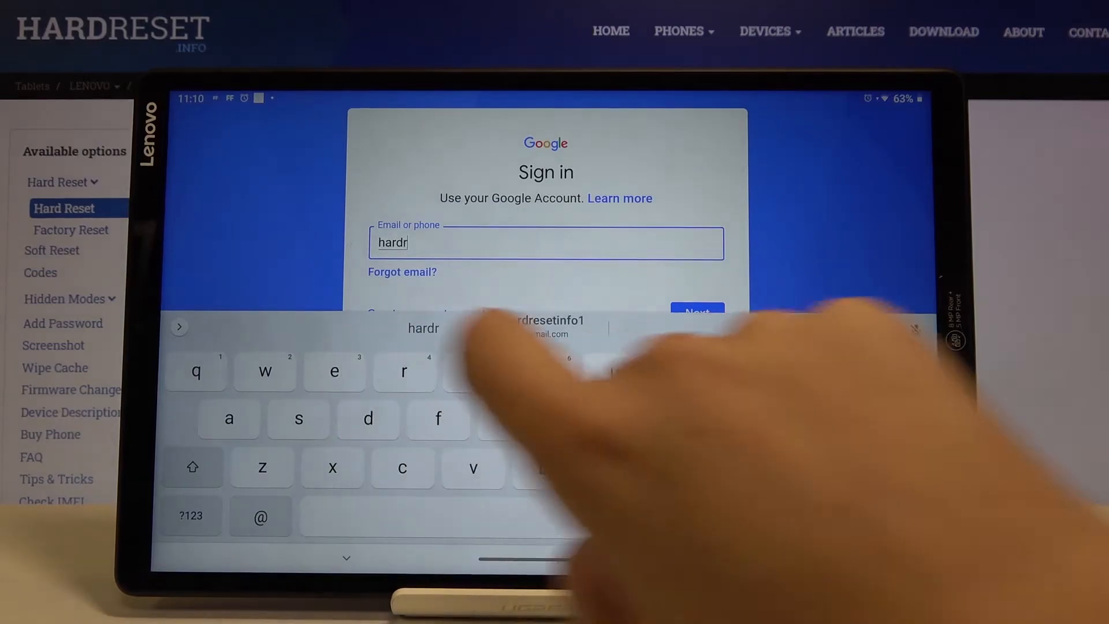
{"action": "left_click", "coordinate": [538, 326]}
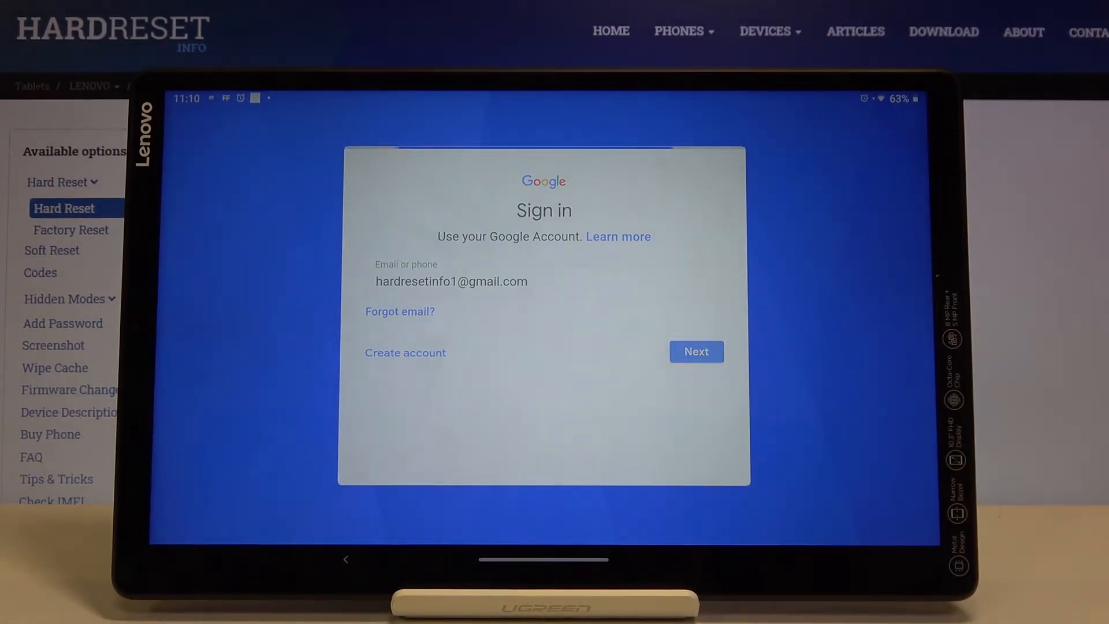
{"action": "left_click", "coordinate": [694, 352]}
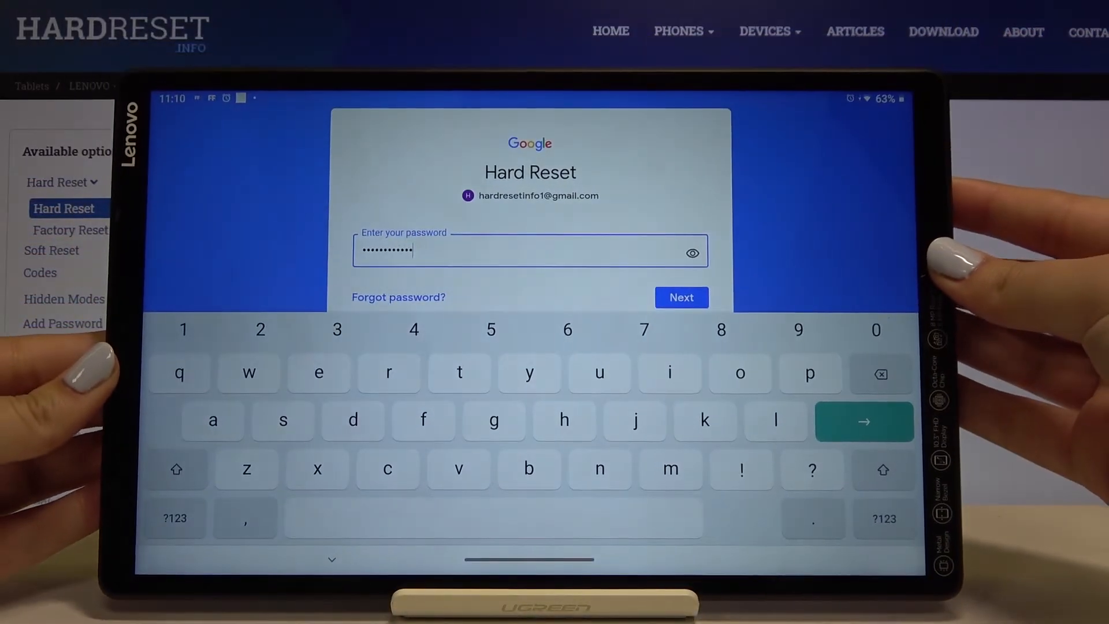
{"action": "left_click", "coordinate": [680, 297]}
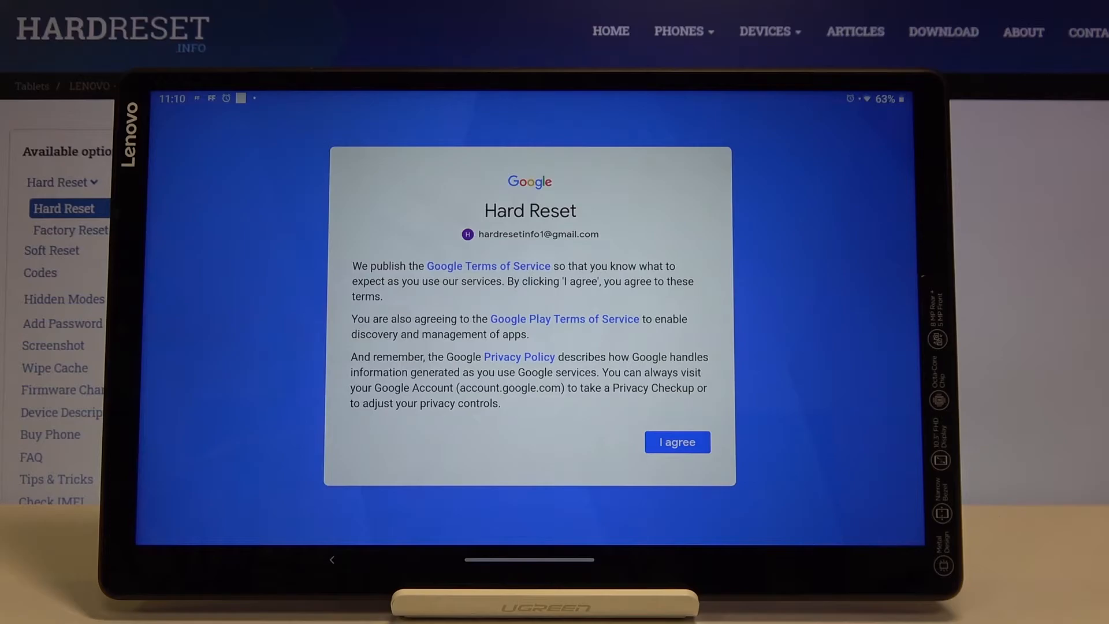
Step: Review the Google Terms of Service document, close it and agree to the terms
{"action": "left_click", "coordinate": [487, 266]}
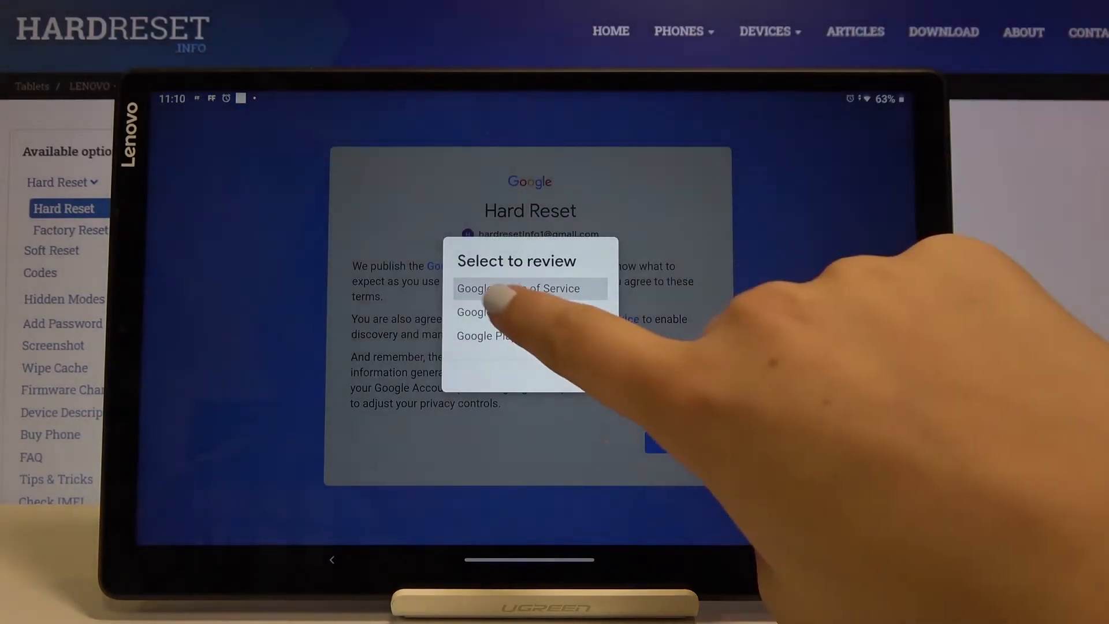
{"action": "left_click", "coordinate": [489, 312]}
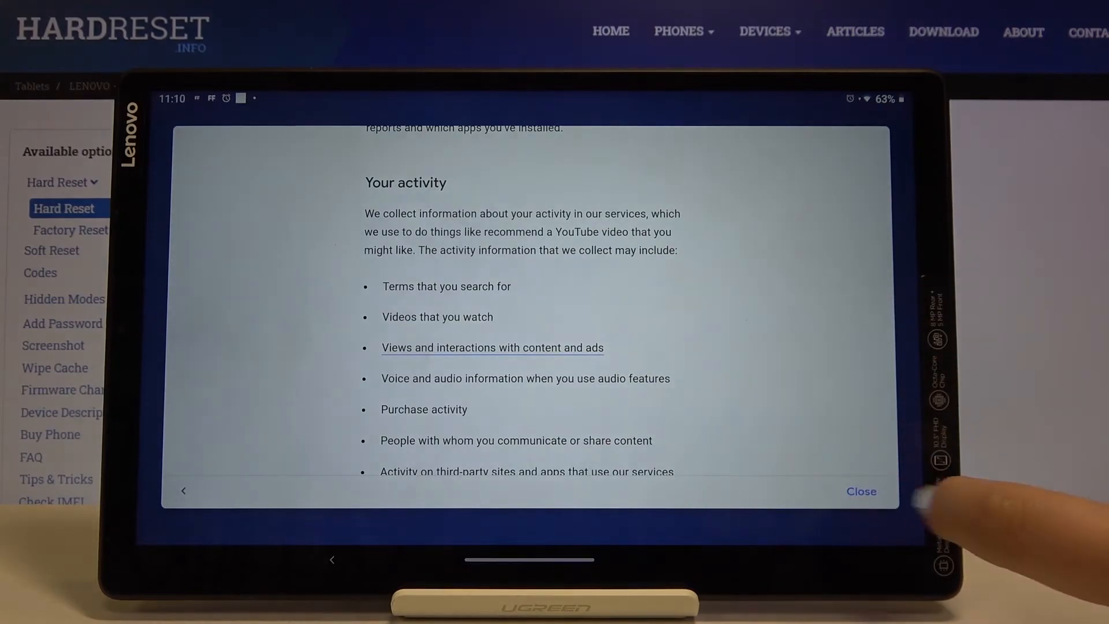
{"action": "left_click", "coordinate": [860, 491]}
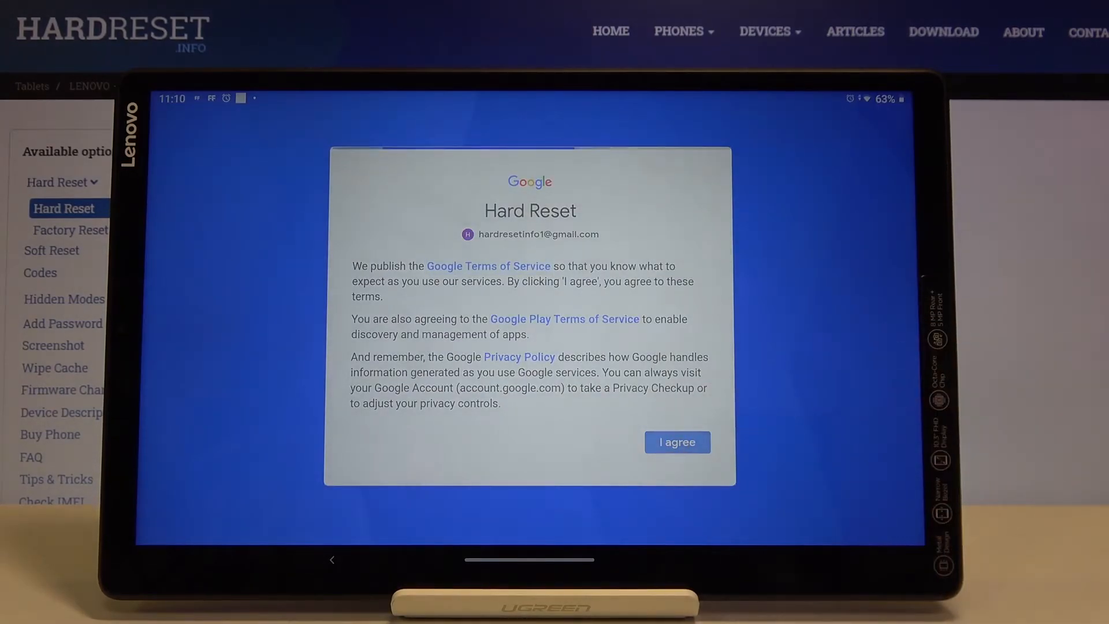
{"action": "left_click", "coordinate": [678, 441]}
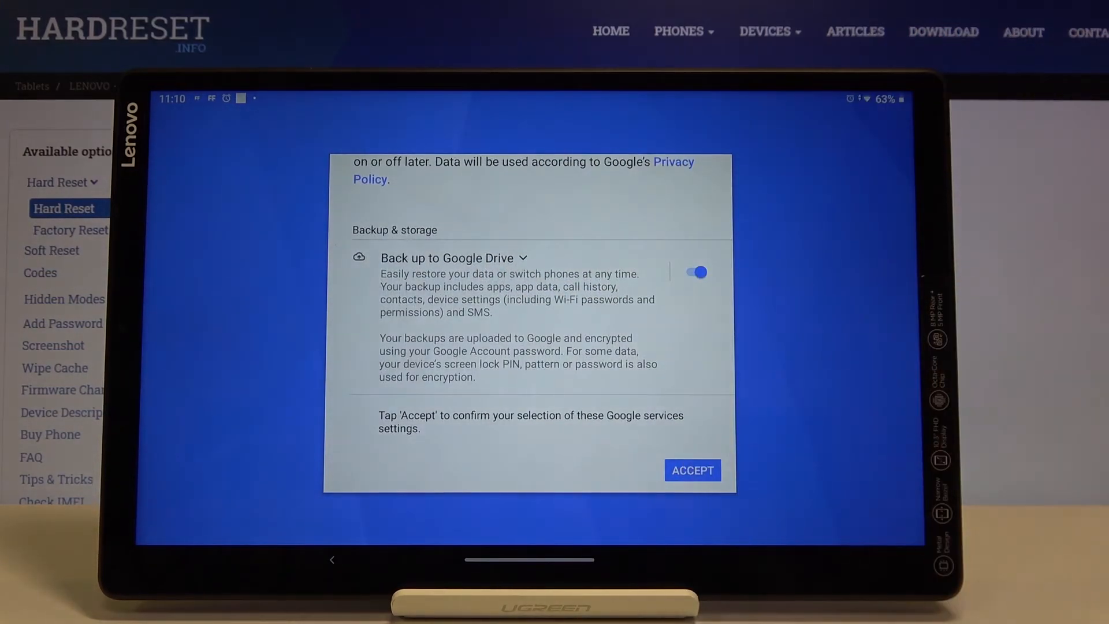
Step: Accept the Google services settings with Drive backup on, returning to the accounts list
{"action": "left_click", "coordinate": [691, 470]}
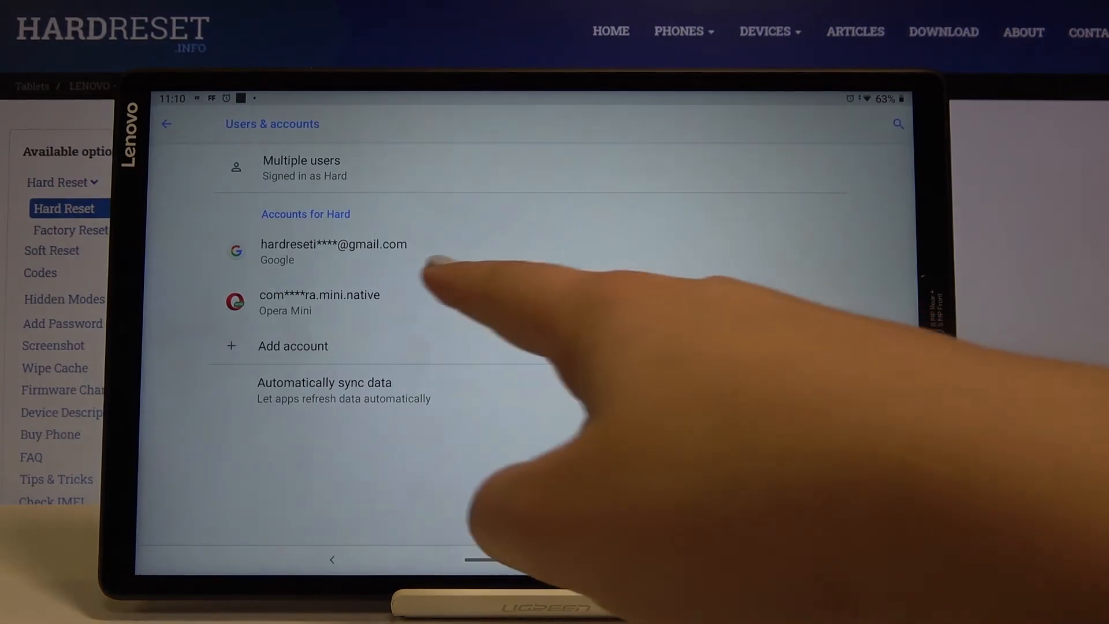